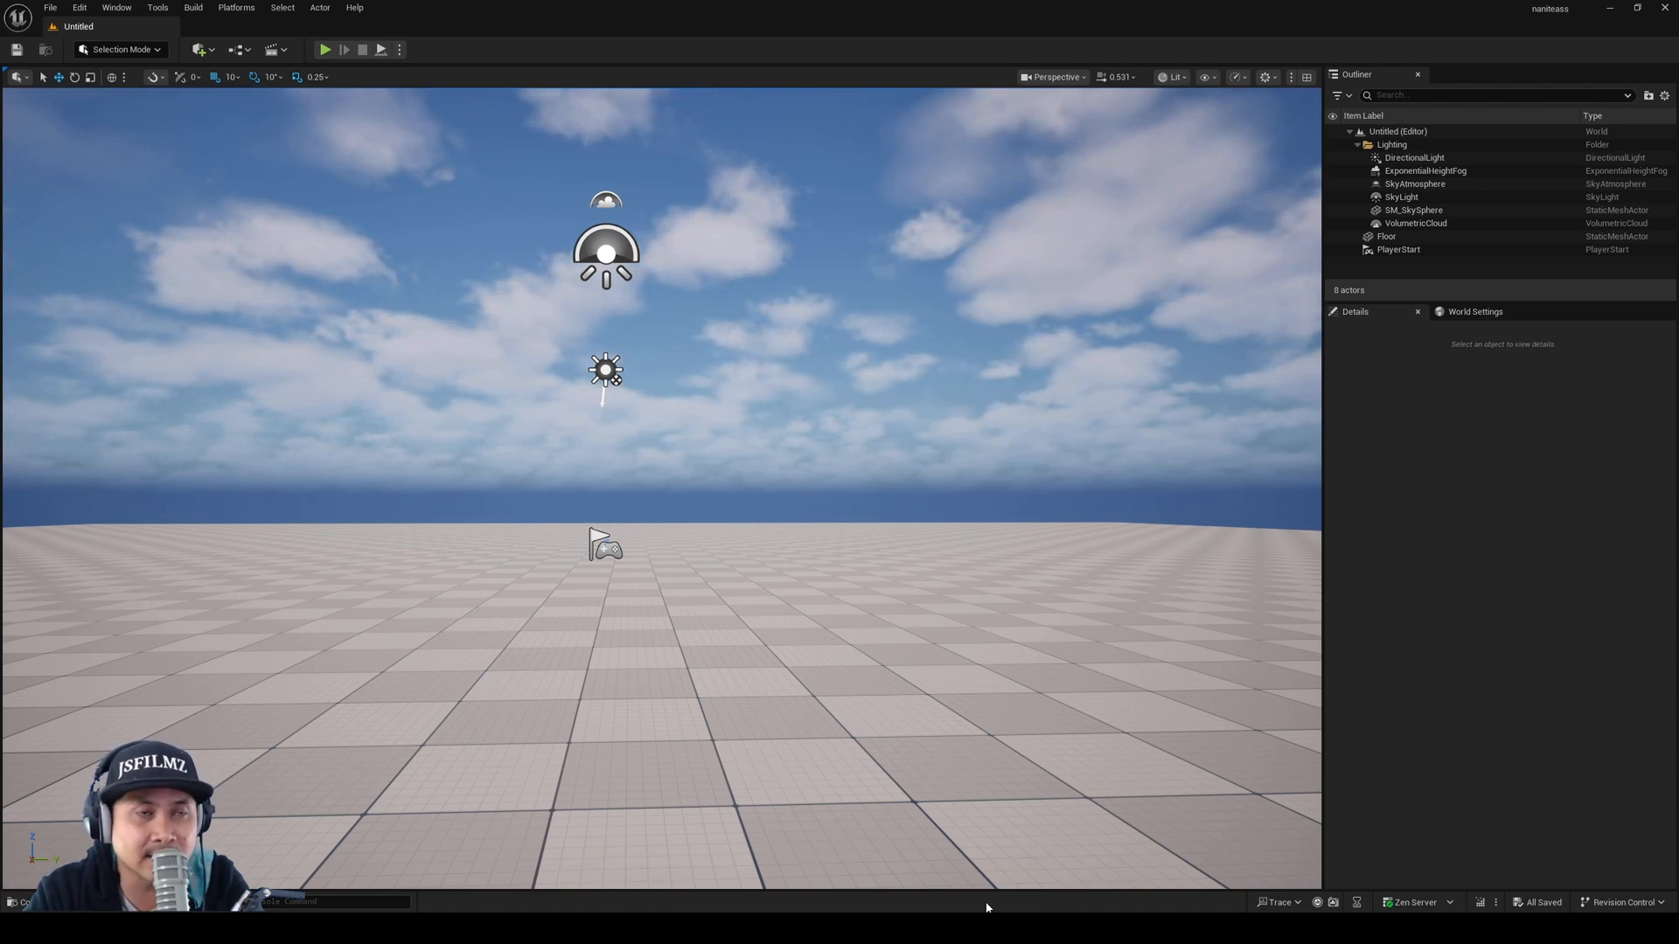
{"action": "mouse_move", "coordinate": [74, 7]}
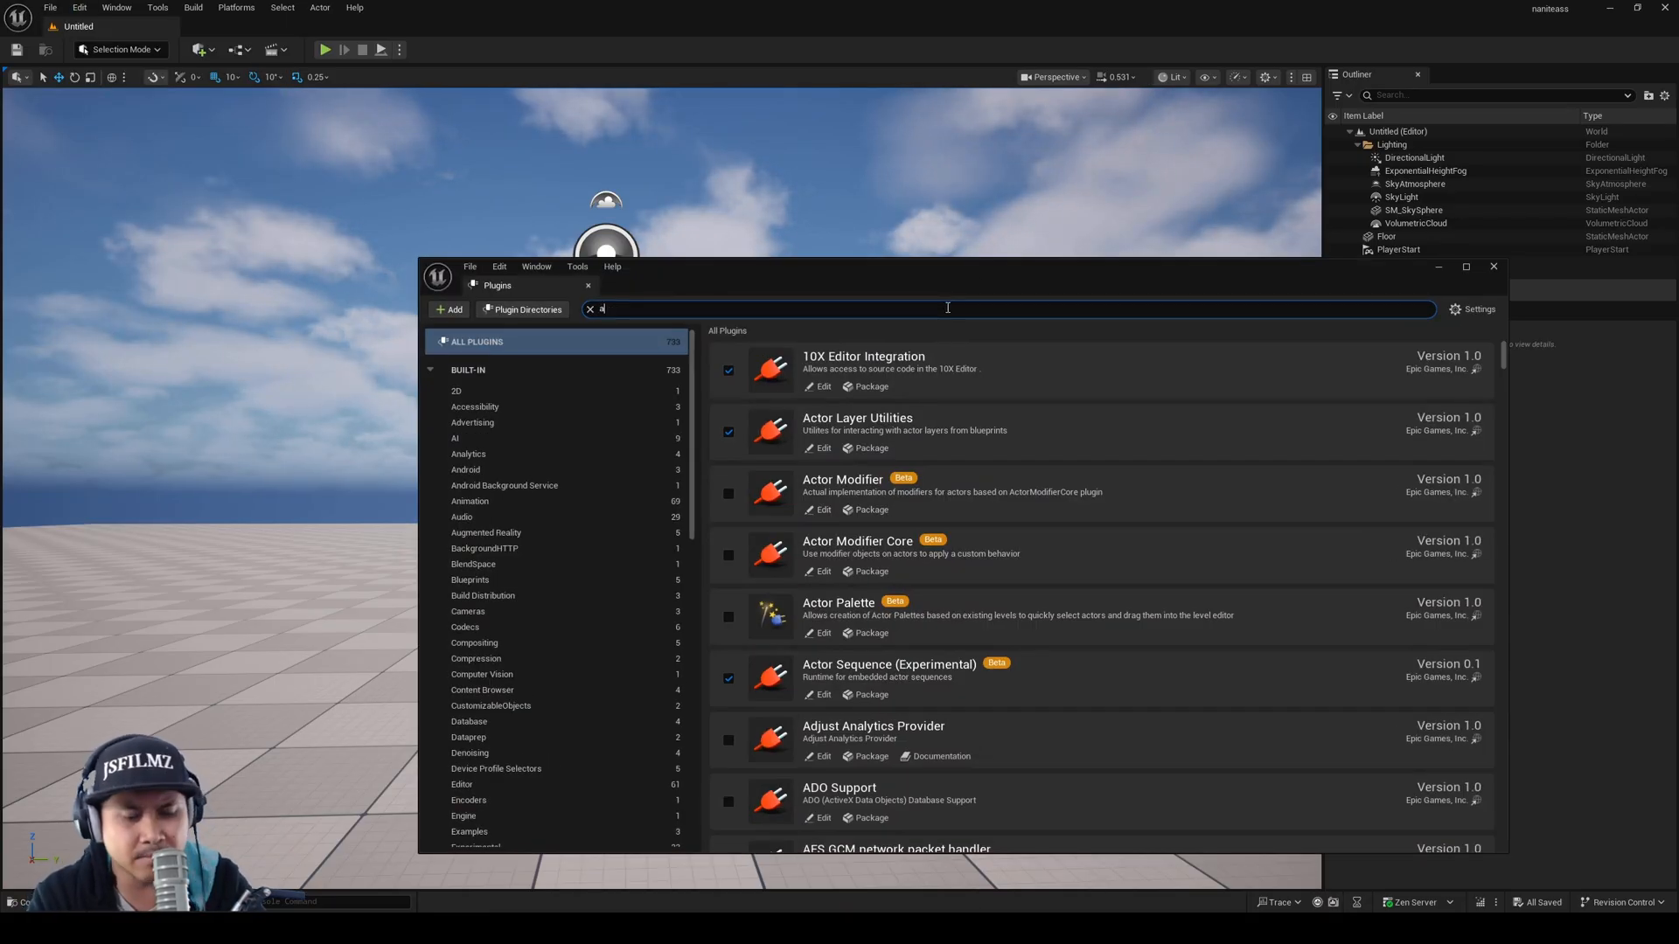
Step: Finish the 'ai assis' plugin search, then bring up the AI Assistant chat from the Window list
{"action": "type", "text": "i assis"}
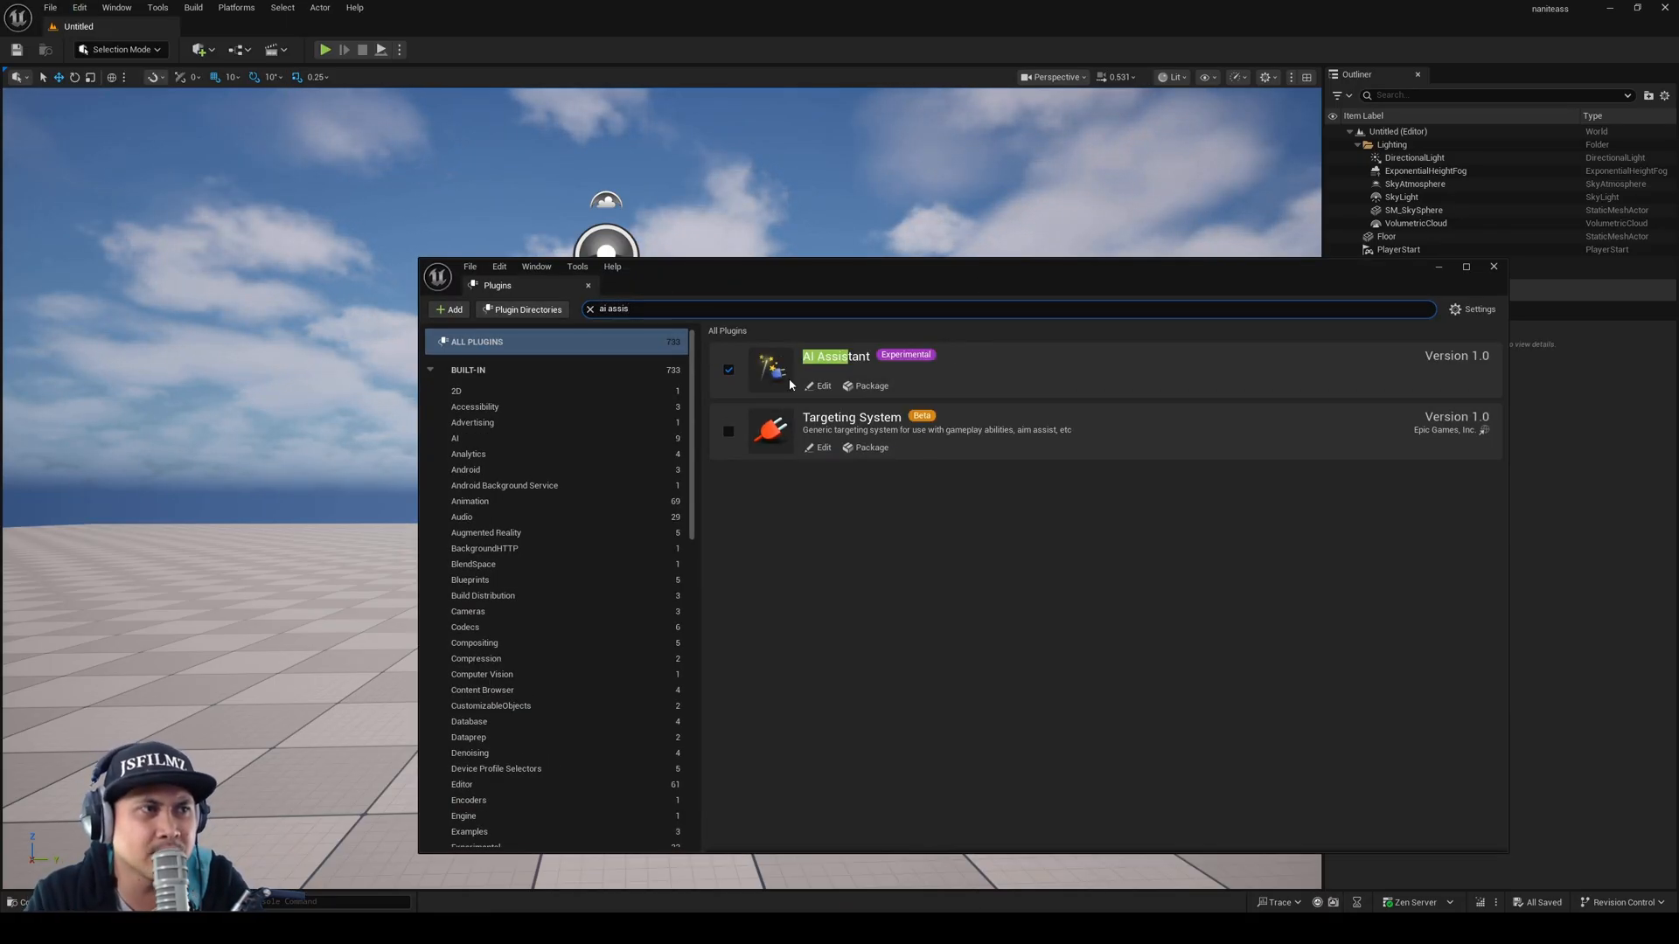
{"action": "left_click", "coordinate": [1494, 265]}
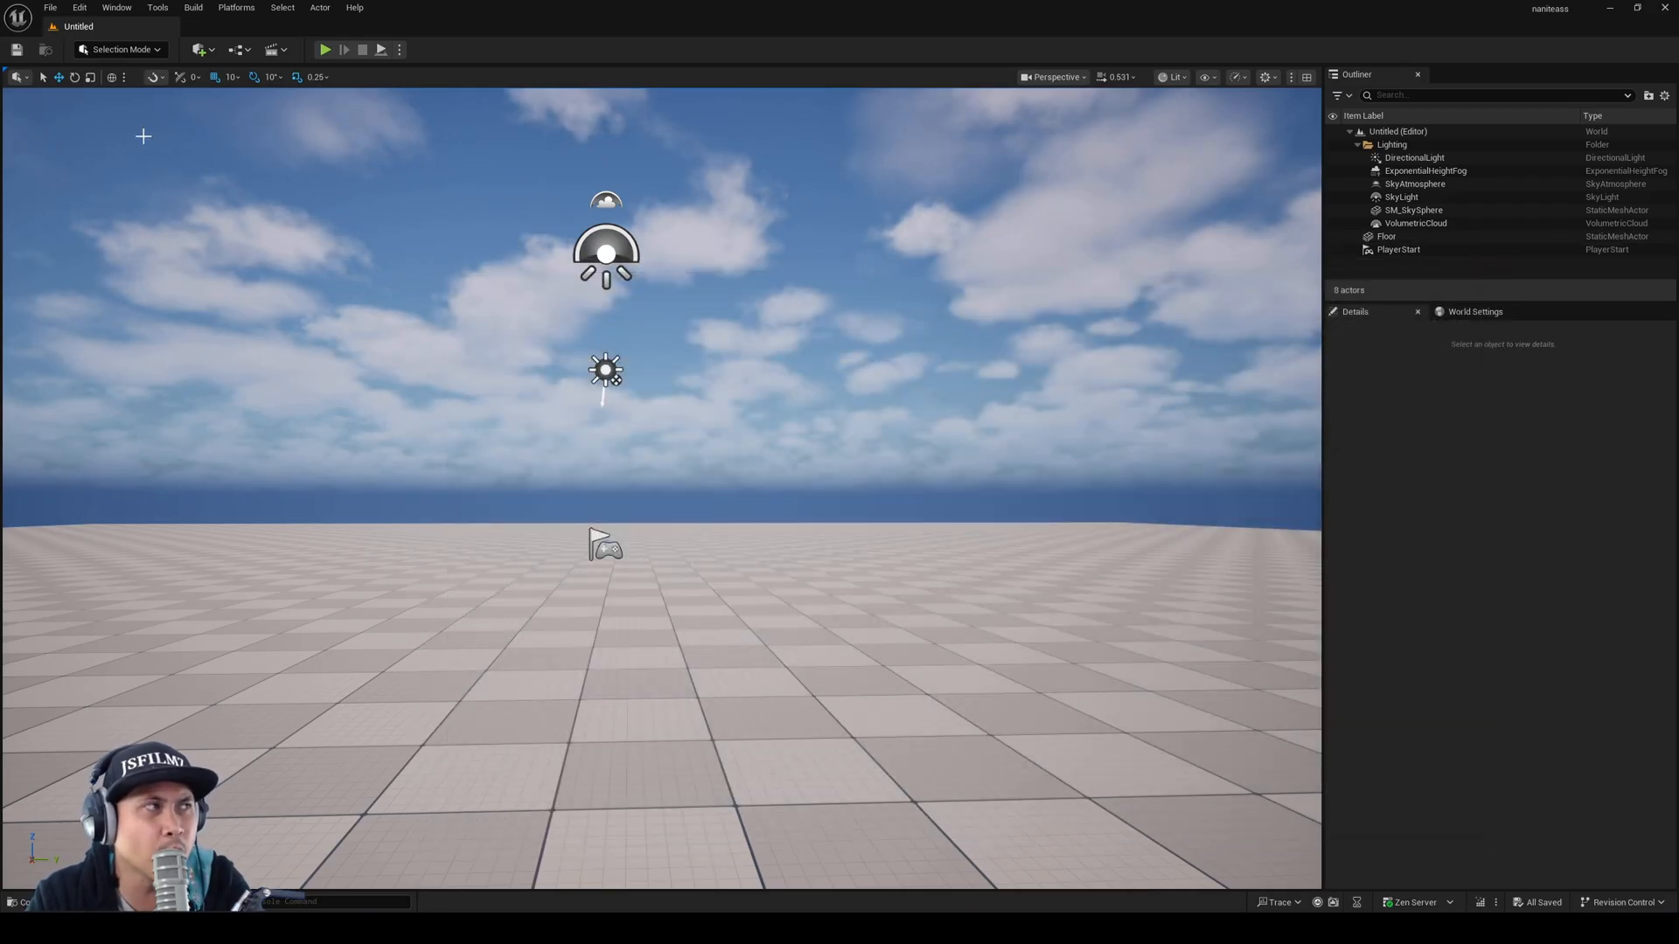
{"action": "left_click", "coordinate": [105, 7]}
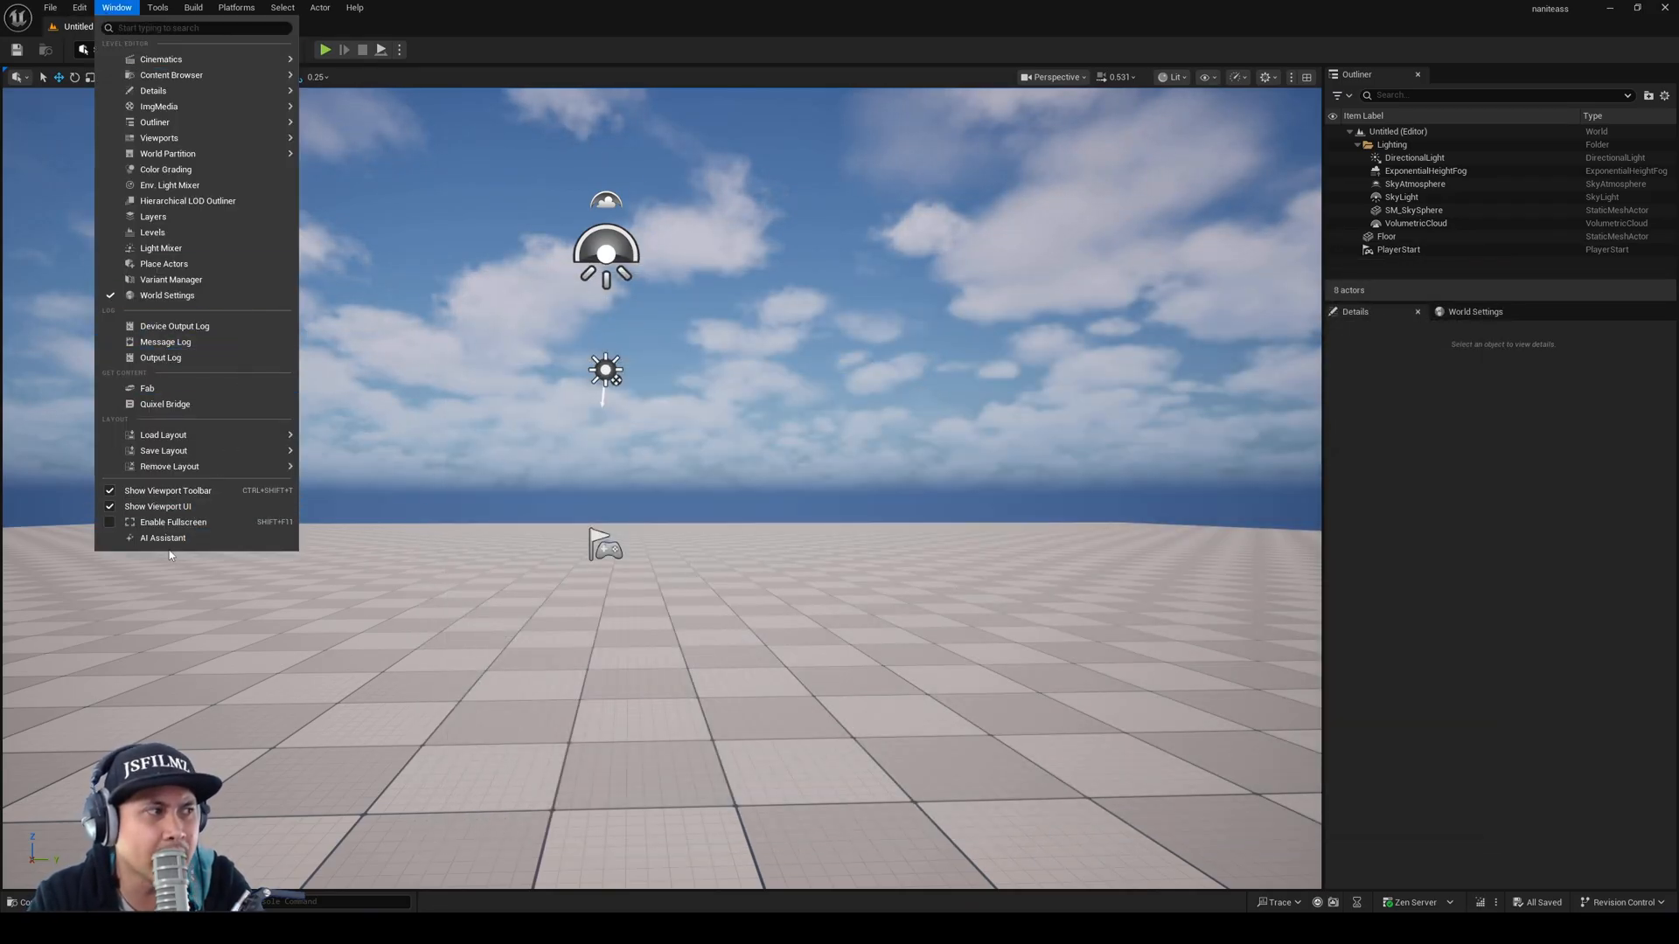
{"action": "left_click", "coordinate": [162, 538]}
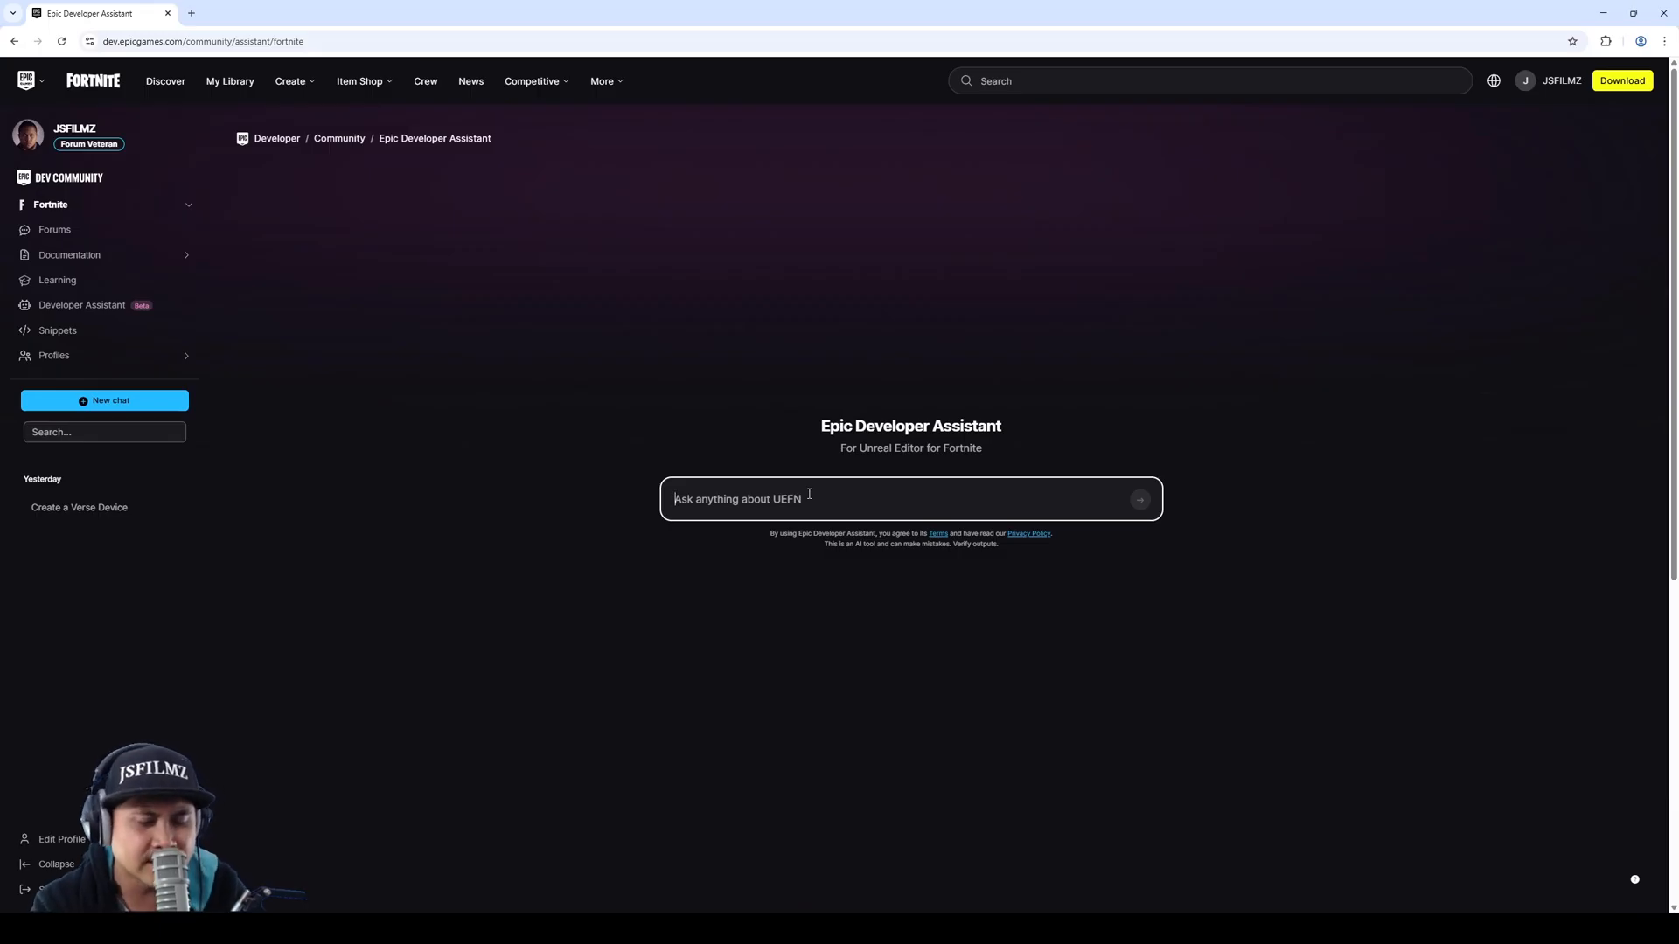
Step: Ask for simple Verse code for a light that can be turned on using a button device
{"action": "type", "text": "can you create me a simple"}
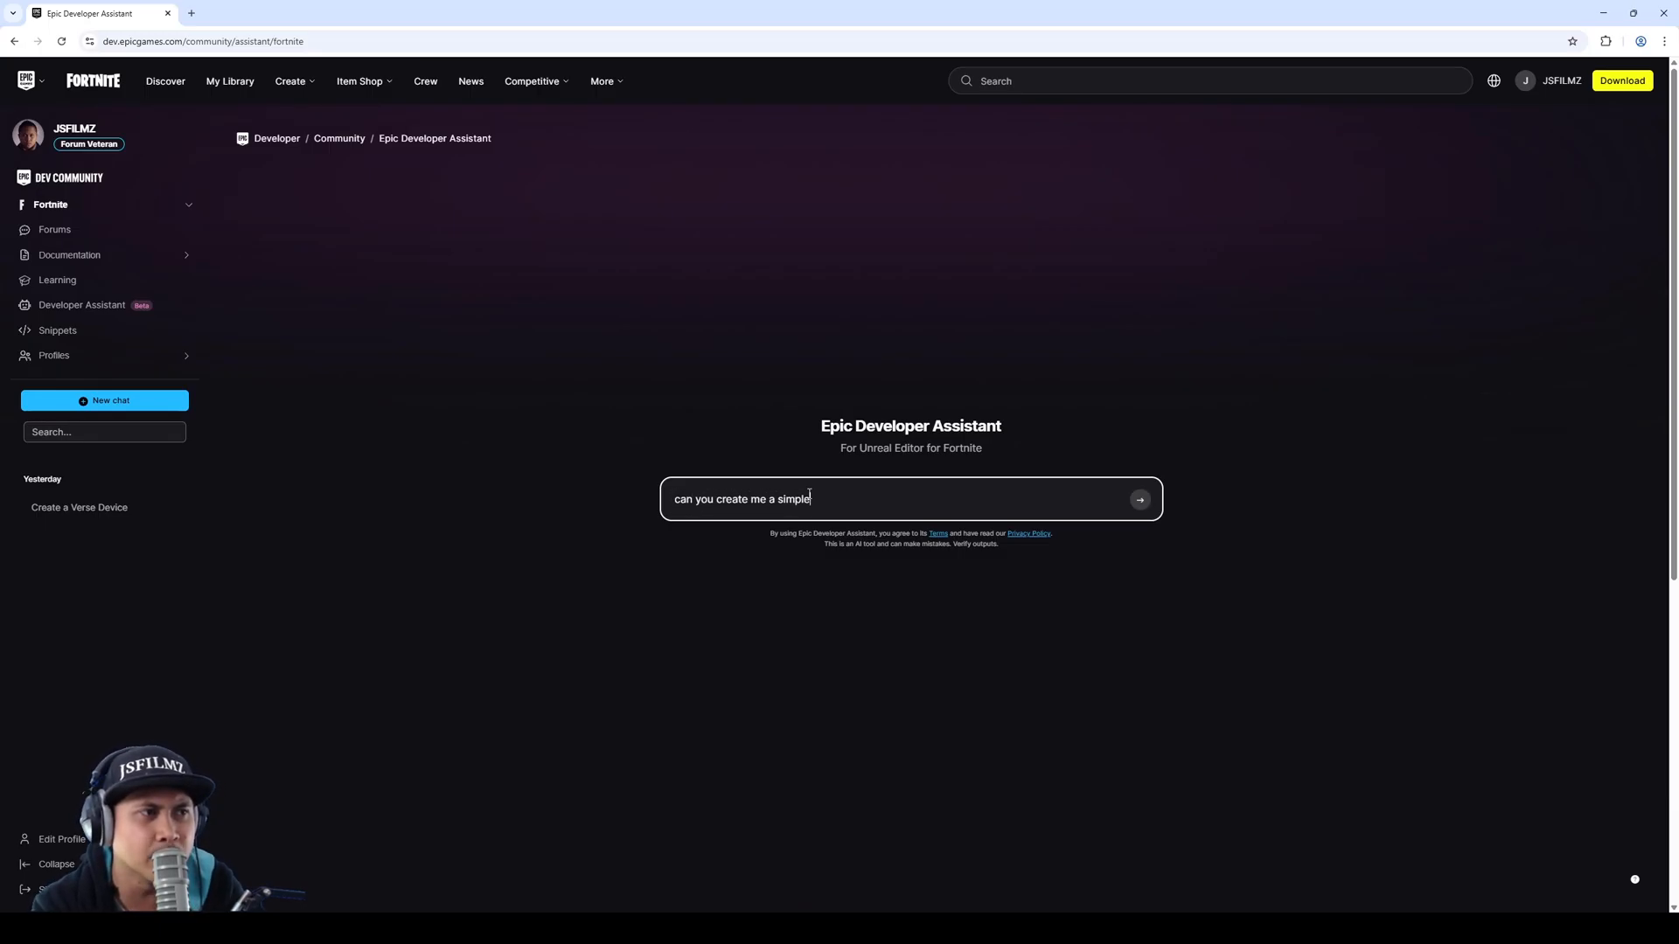
{"action": "type", "text": "verse code for a light that"}
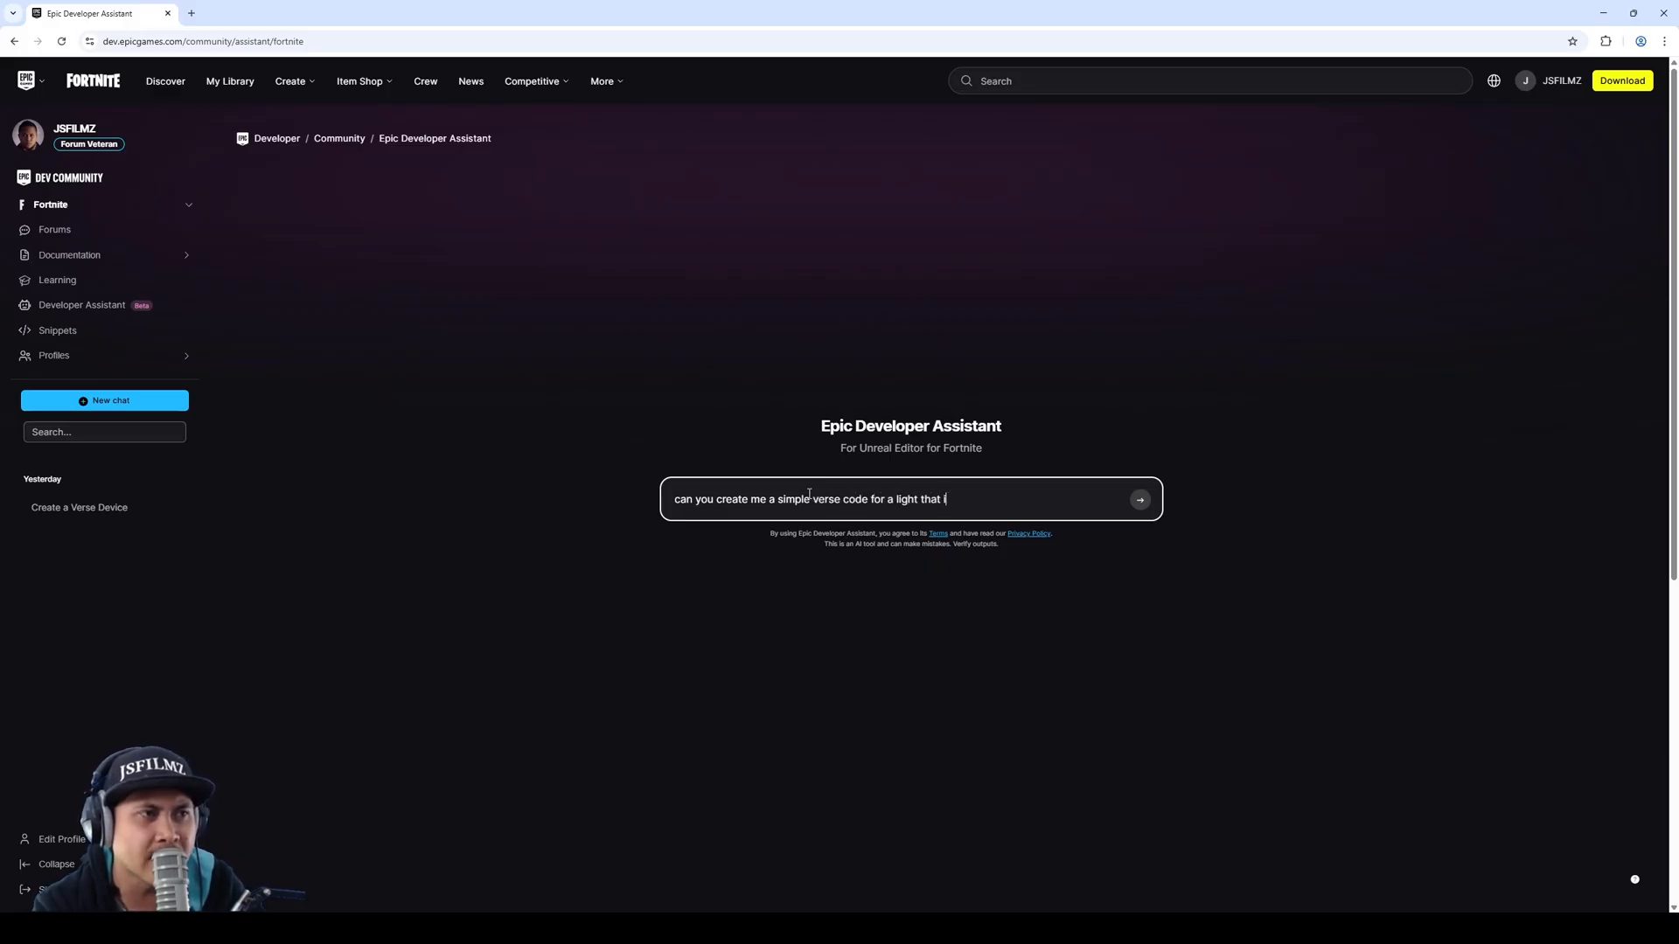
{"action": "type", "text": "i can turn on using"}
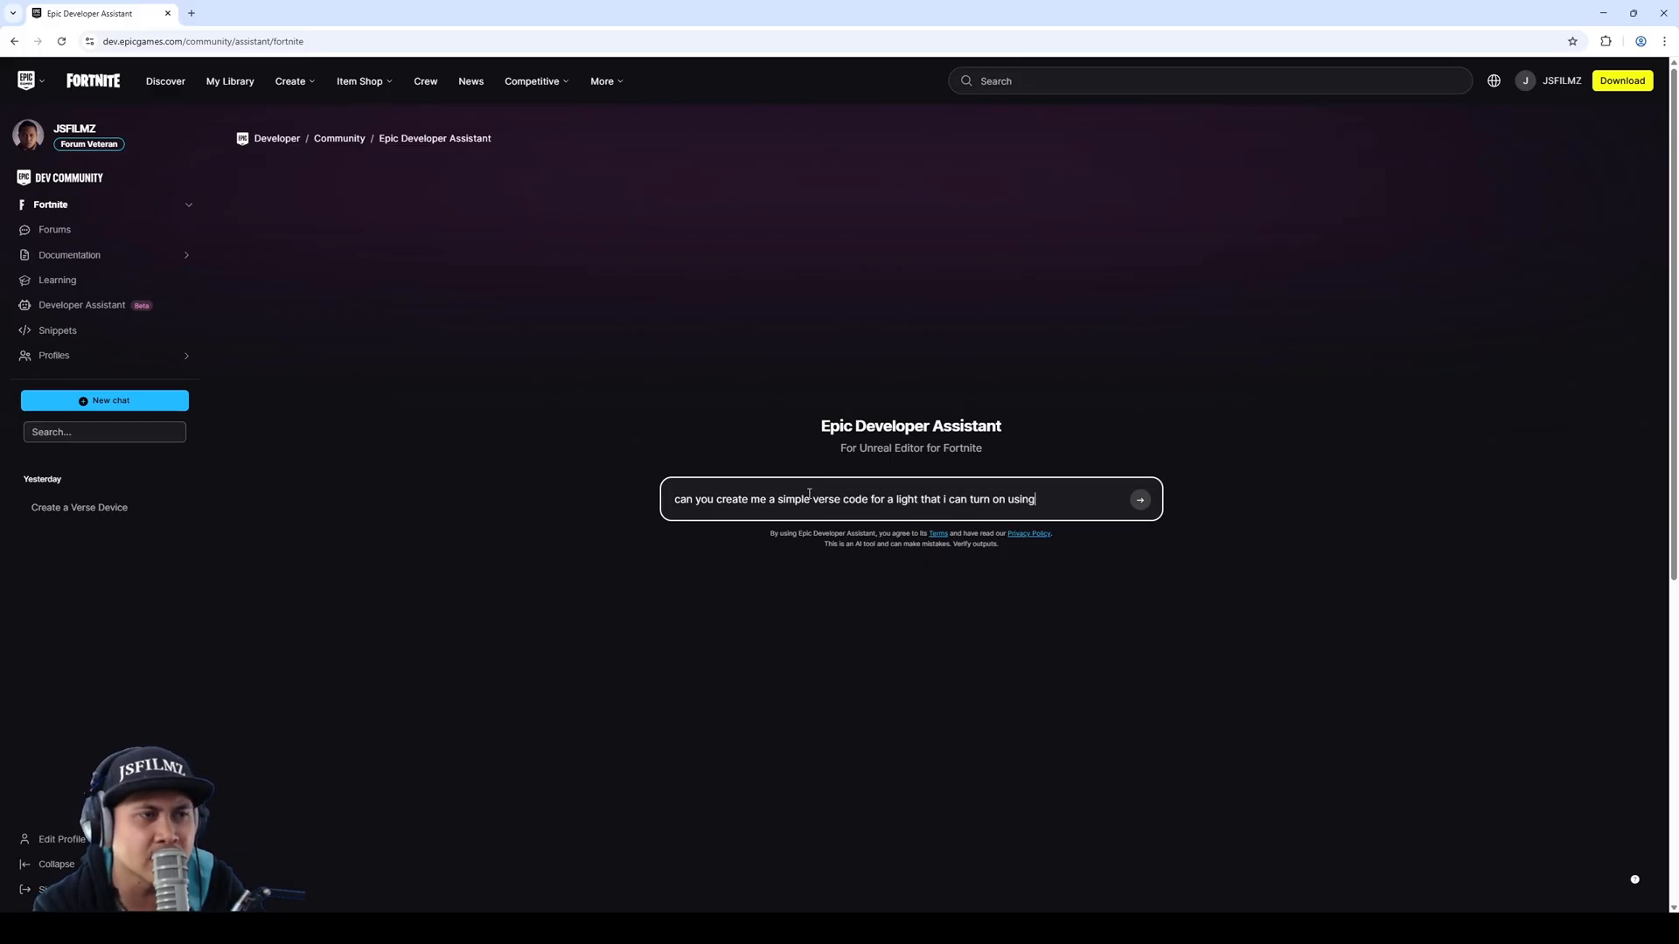
{"action": "type", "text": "a button d"}
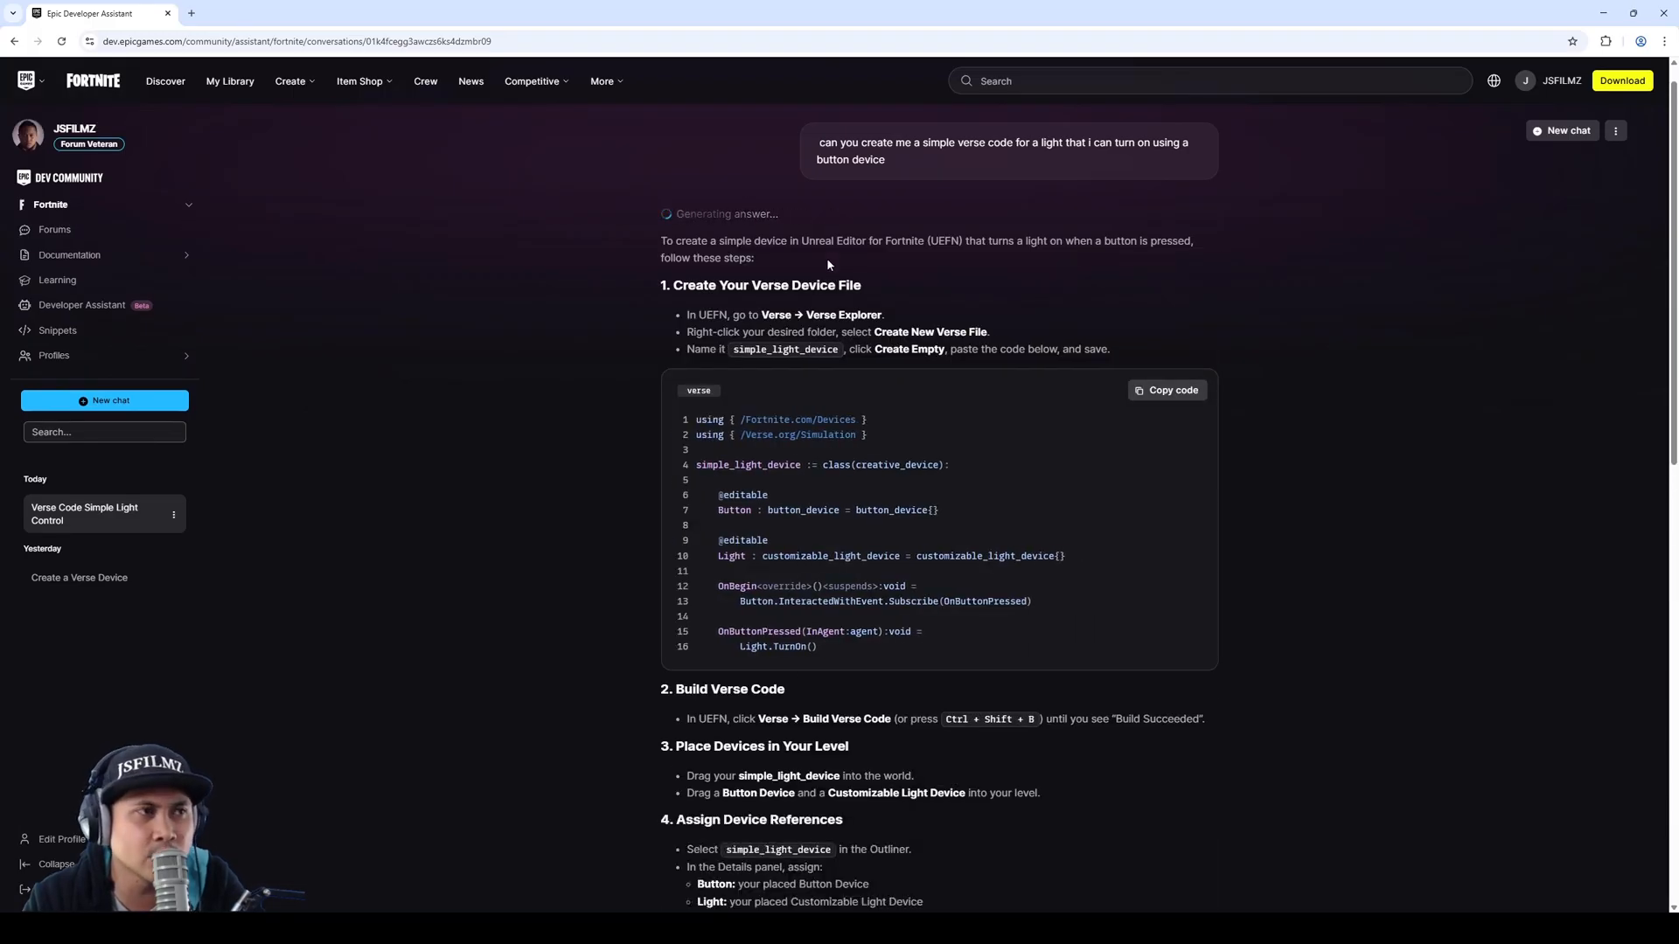
Step: Review the generated answer with steps and Verse code for the simple light device
{"action": "left_click", "coordinate": [1166, 390]}
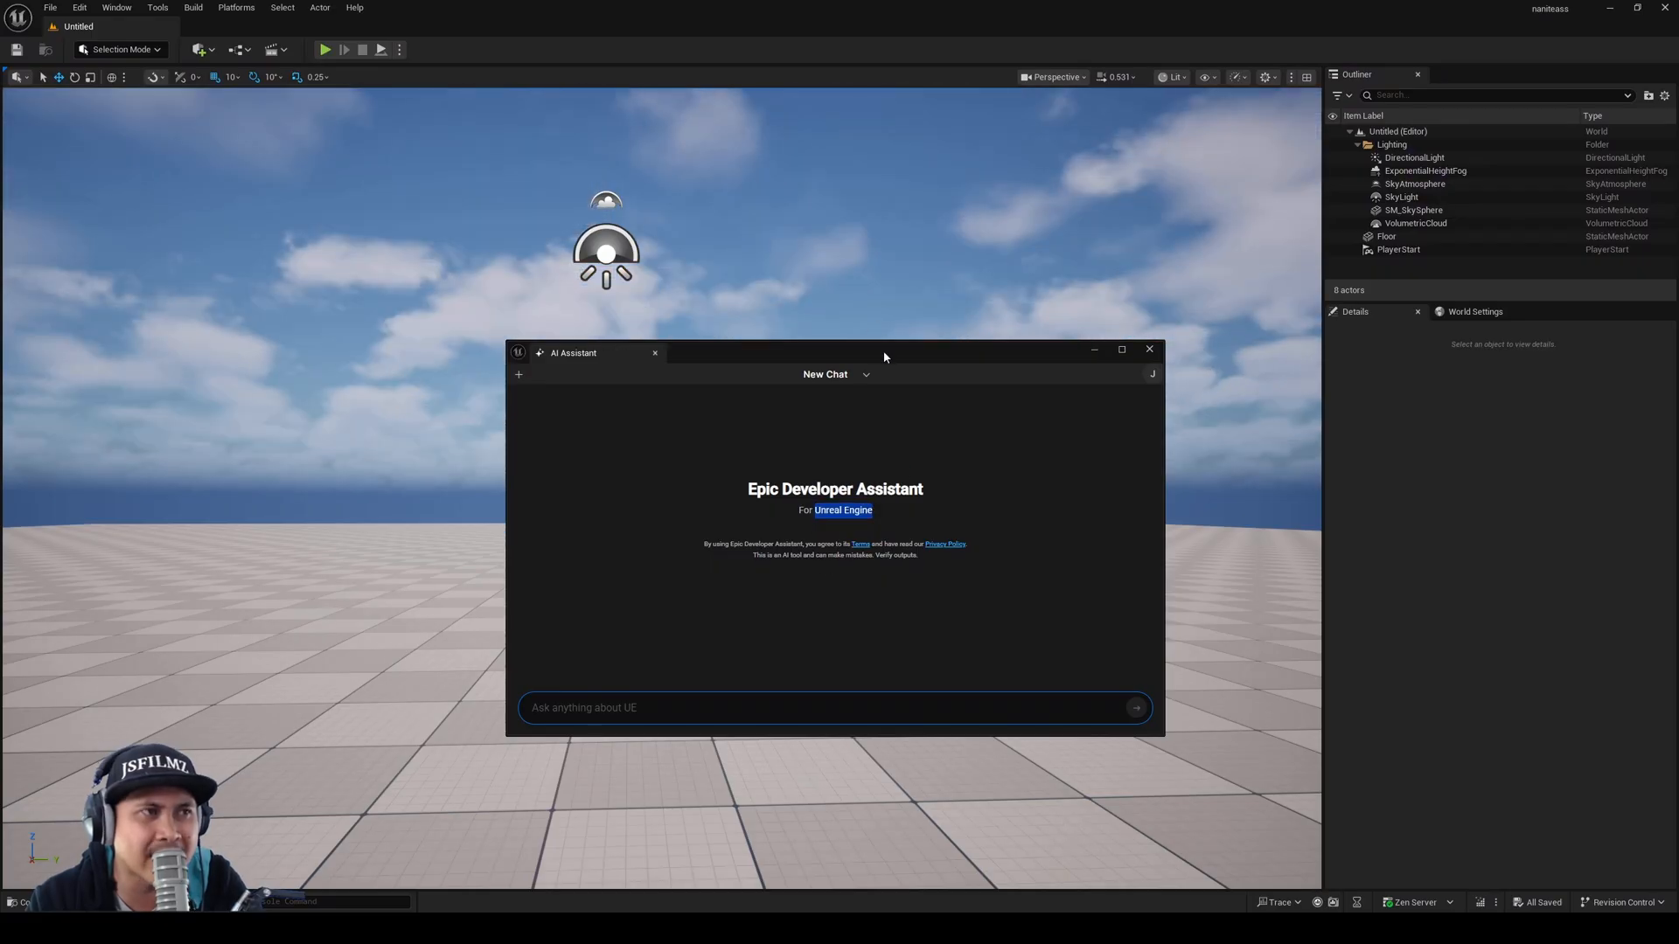
{"action": "left_click_drag", "start_coordinate": [884, 351], "coordinate": [869, 304]}
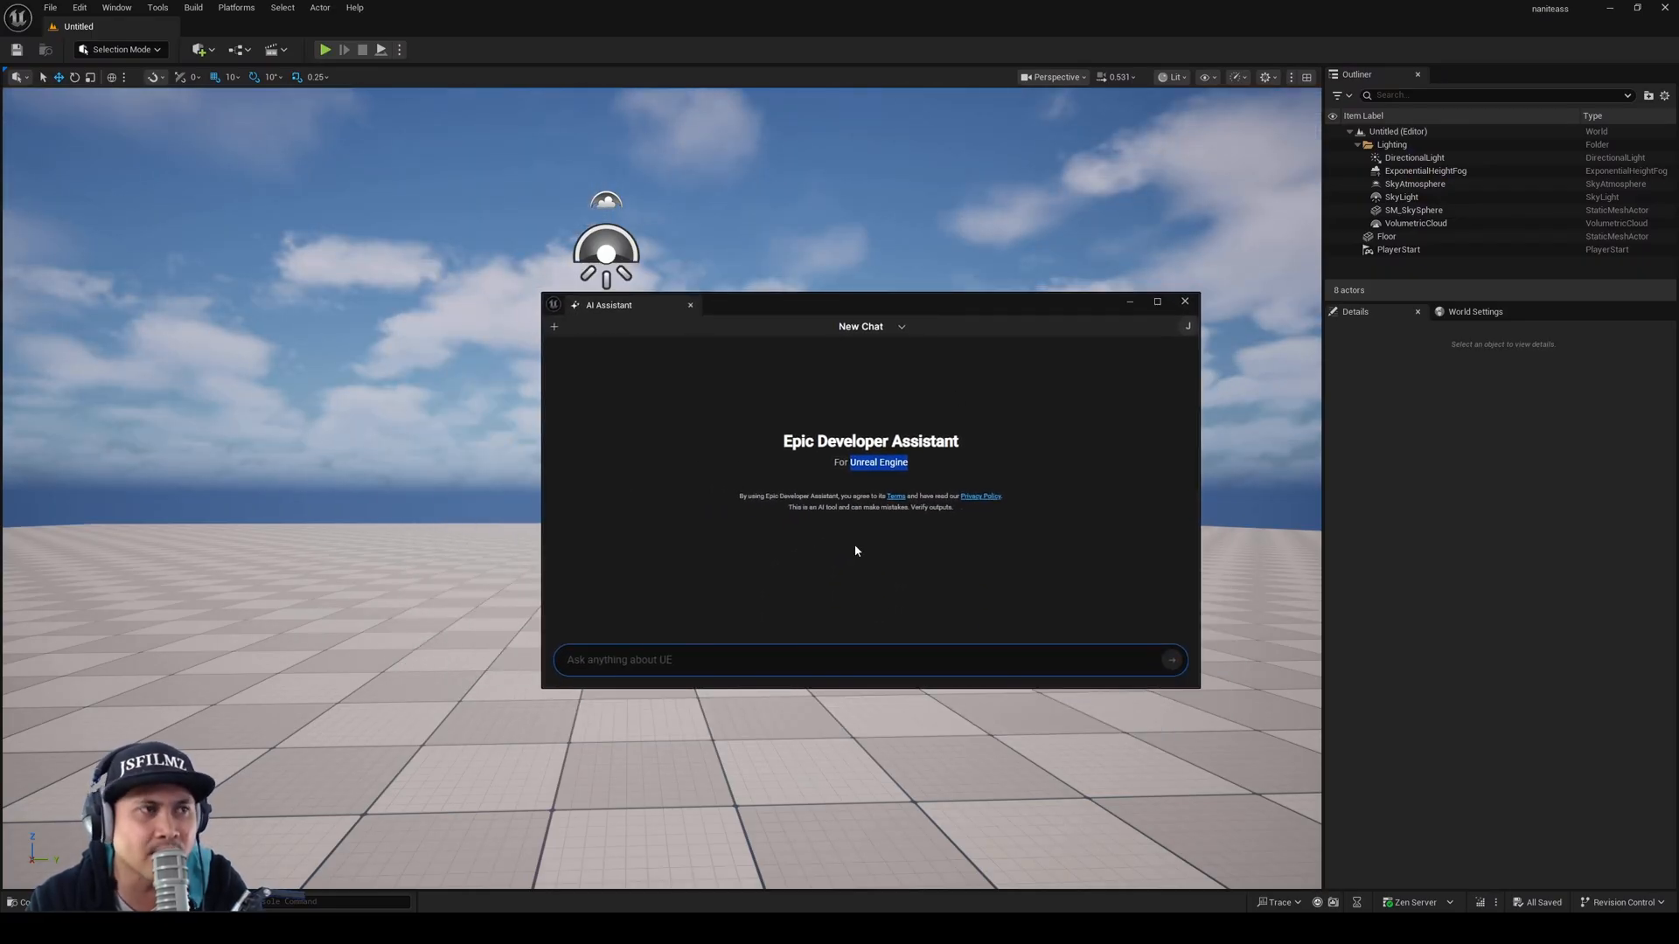
{"action": "mouse_move", "coordinate": [853, 477]}
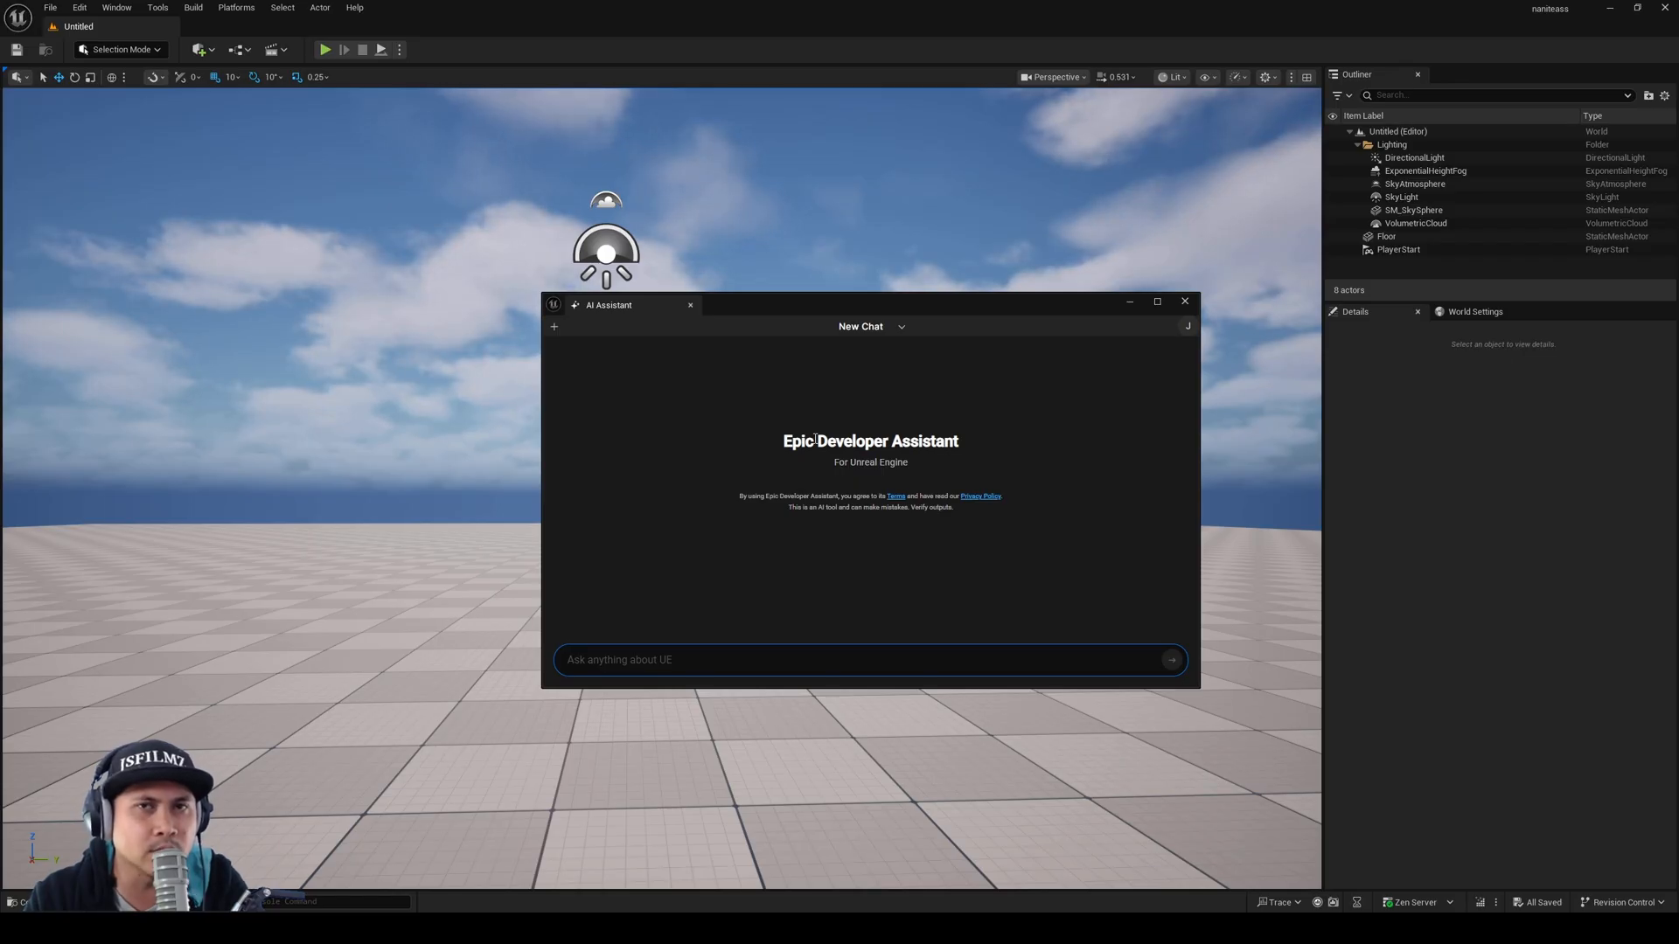
{"action": "left_click", "coordinate": [728, 664]}
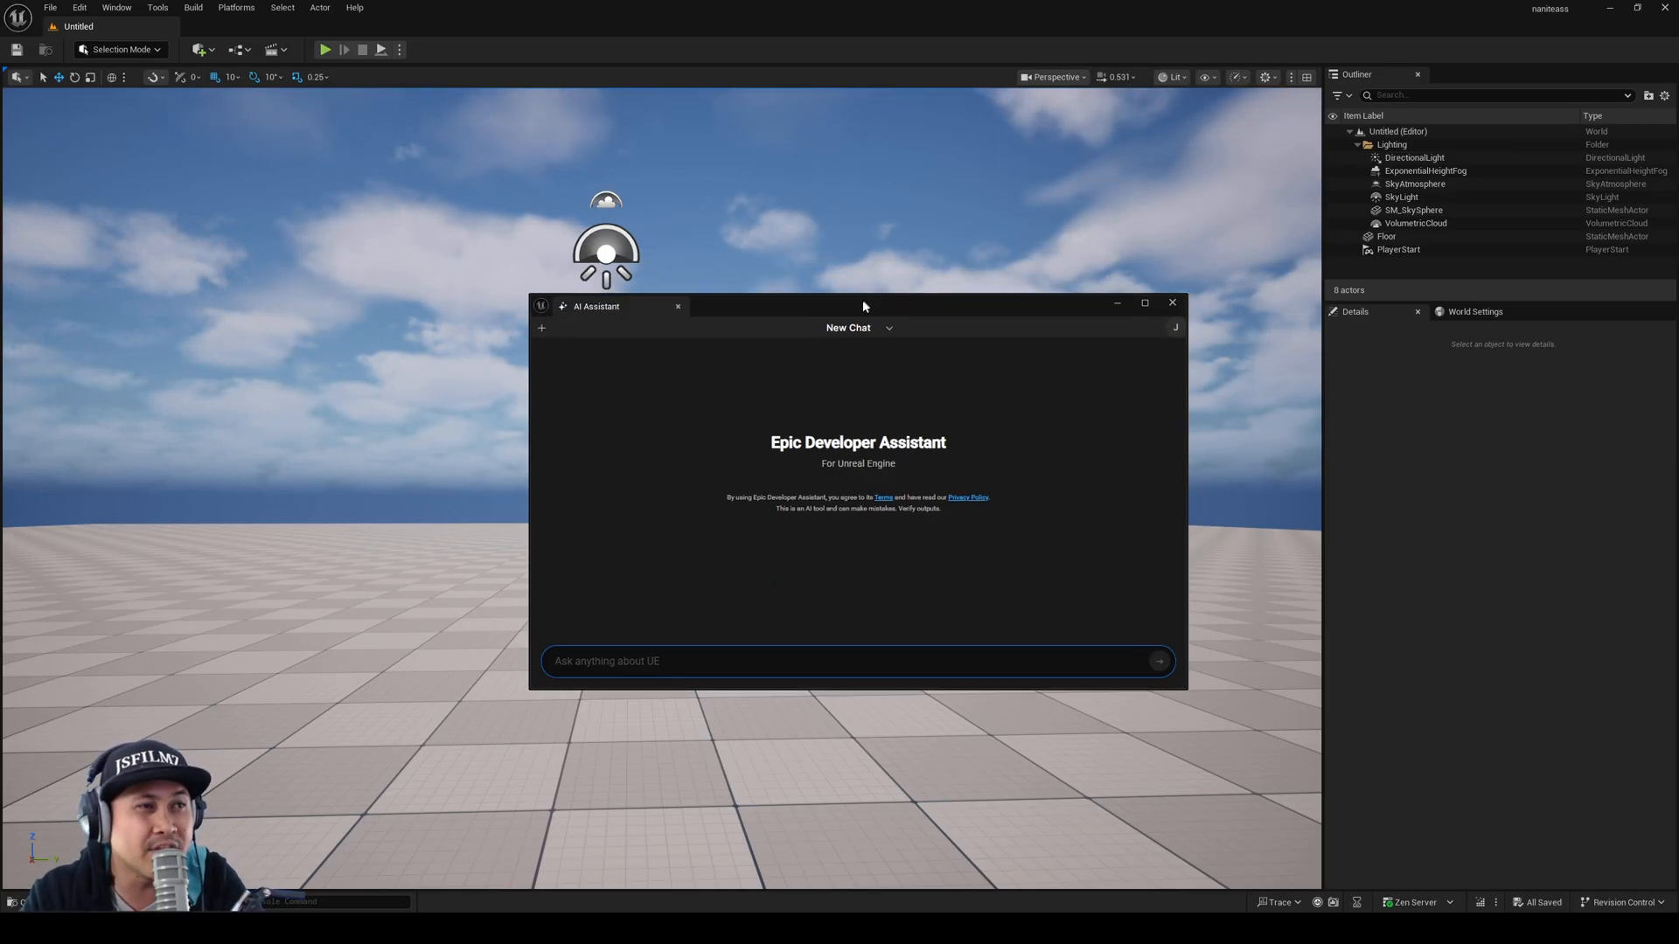
{"action": "left_click_drag", "start_coordinate": [863, 306], "coordinate": [851, 336]}
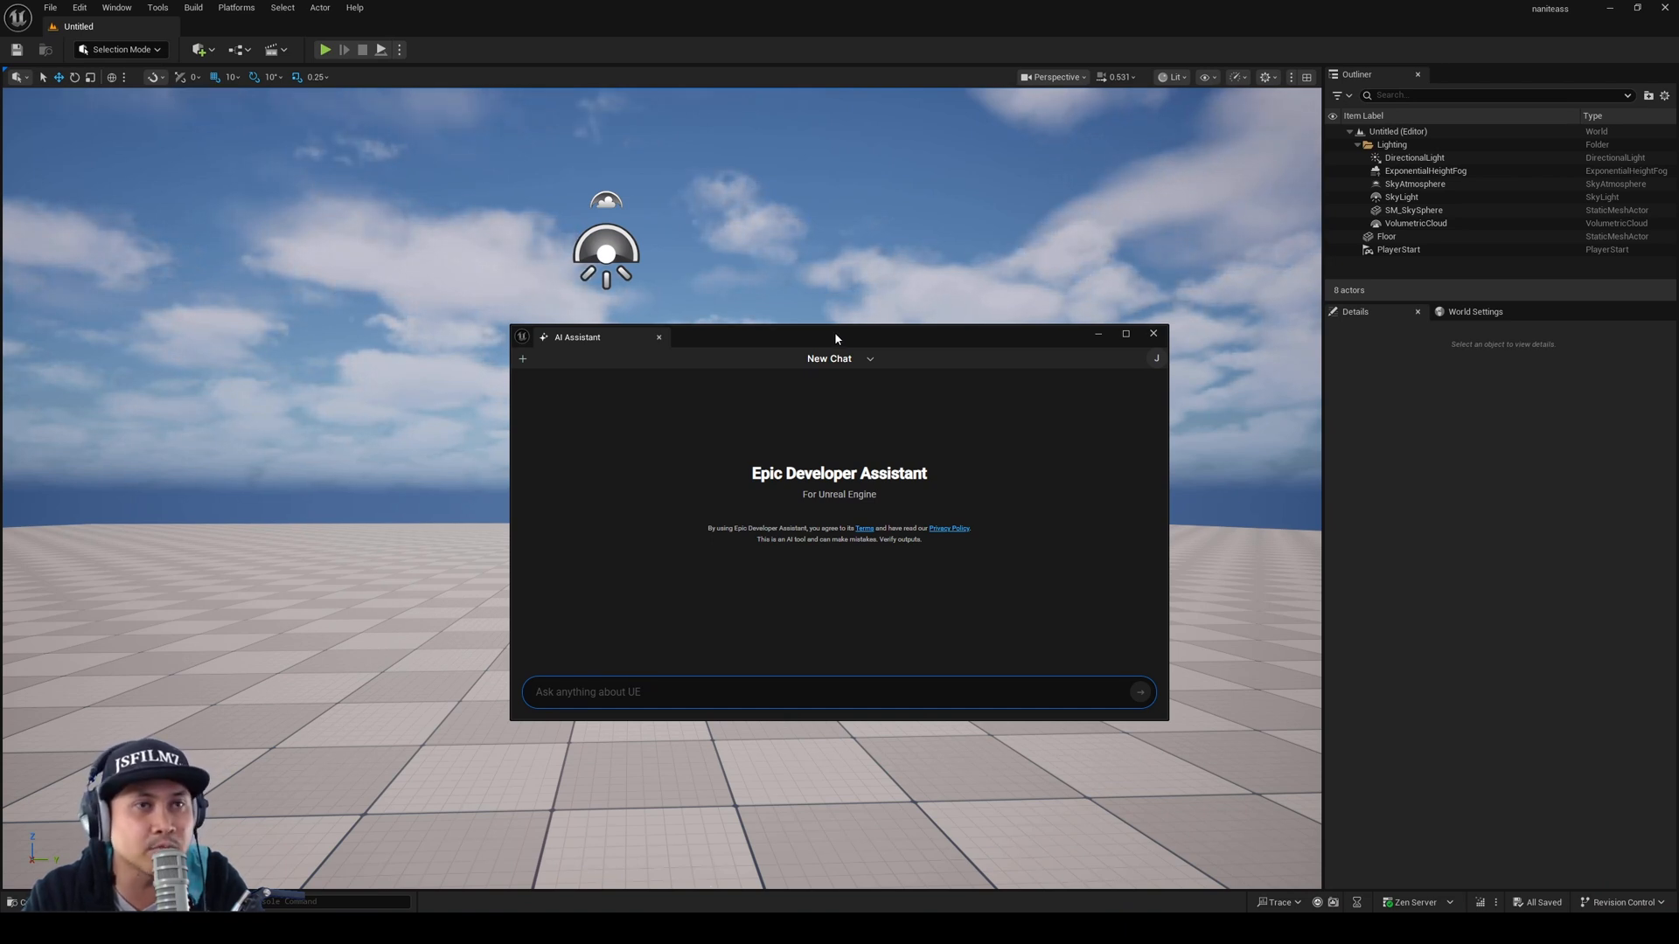
{"action": "mouse_move", "coordinate": [898, 584]}
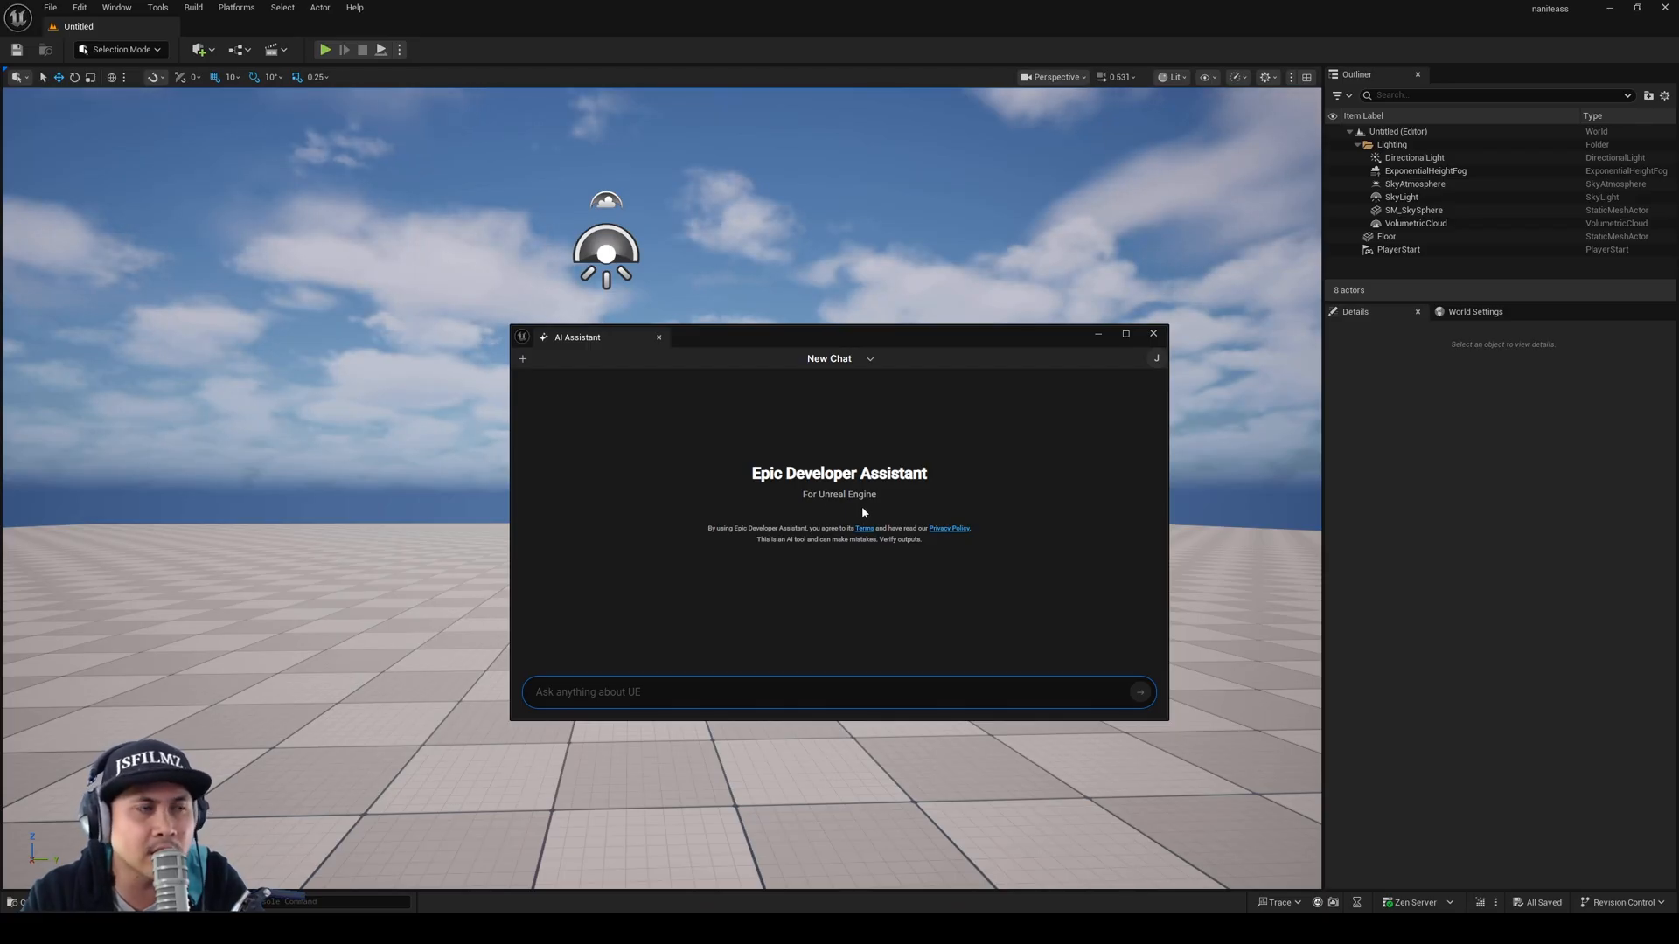
{"action": "mouse_move", "coordinate": [808, 566]}
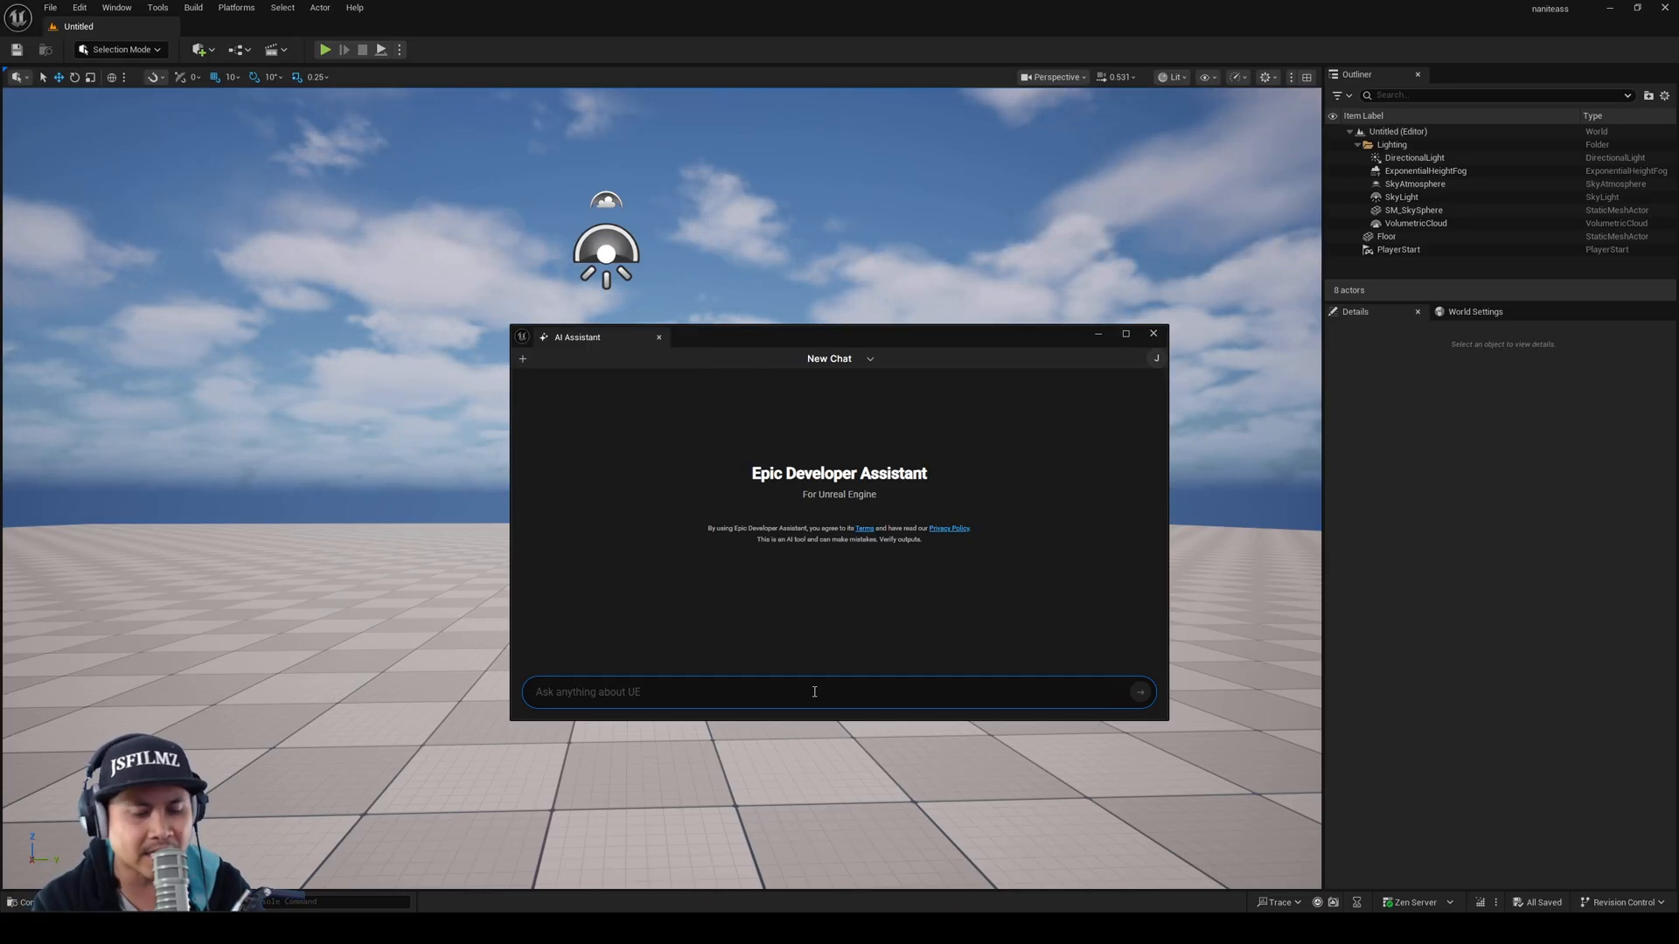
{"action": "type", "text": "wha"}
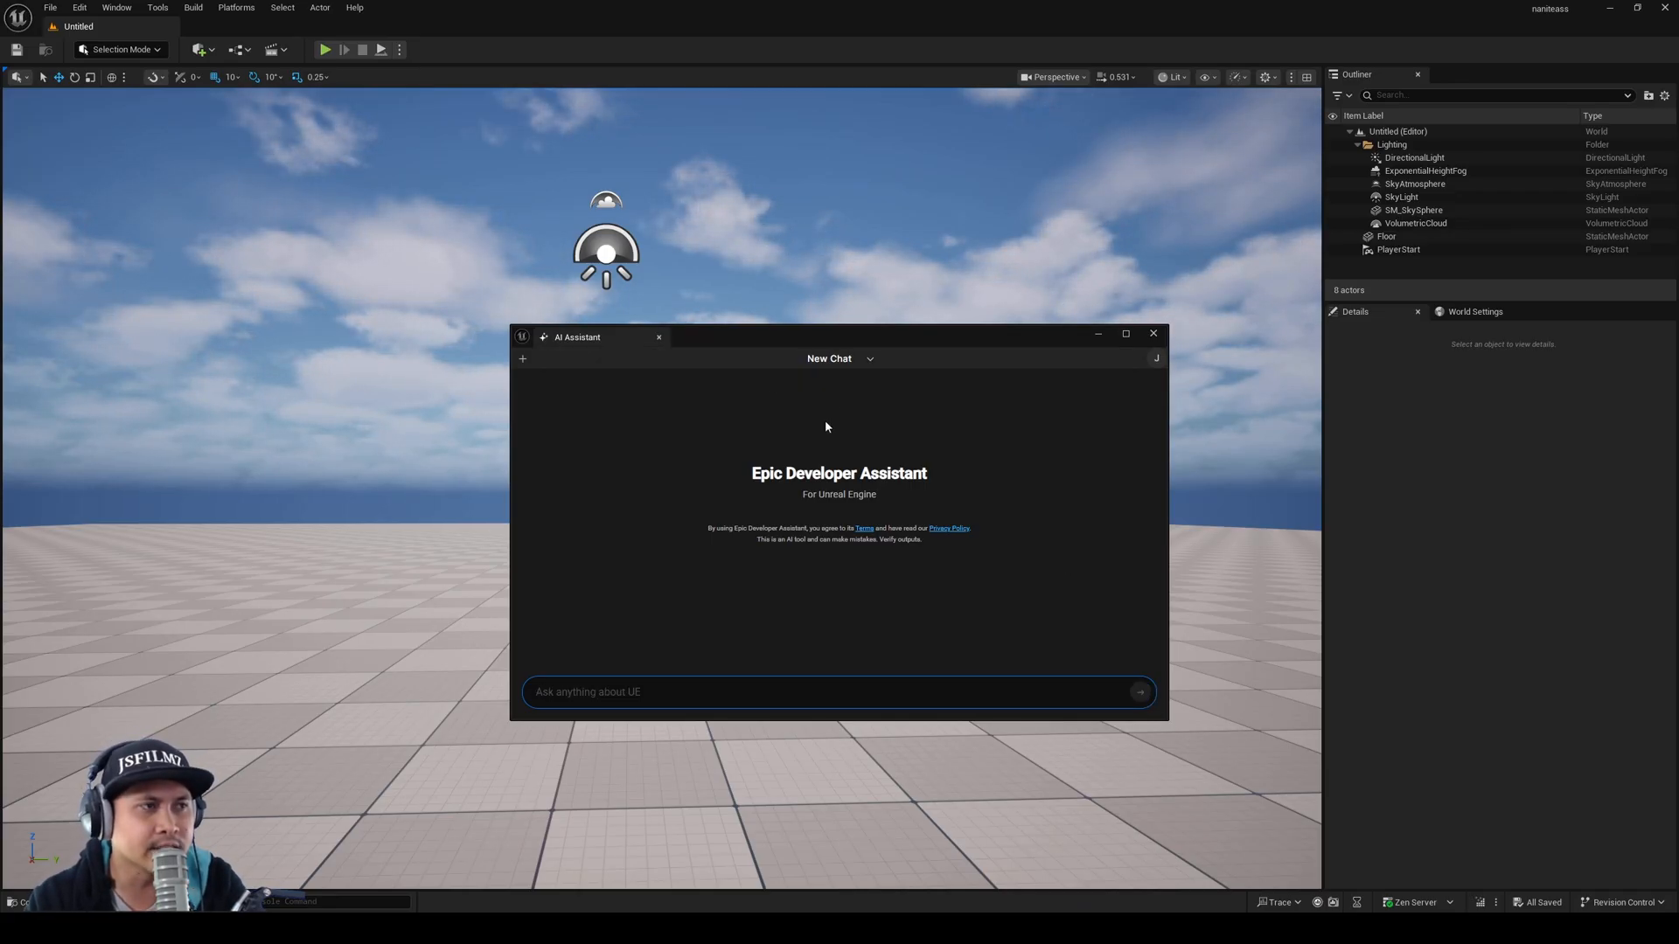
{"action": "mouse_move", "coordinate": [948, 411]}
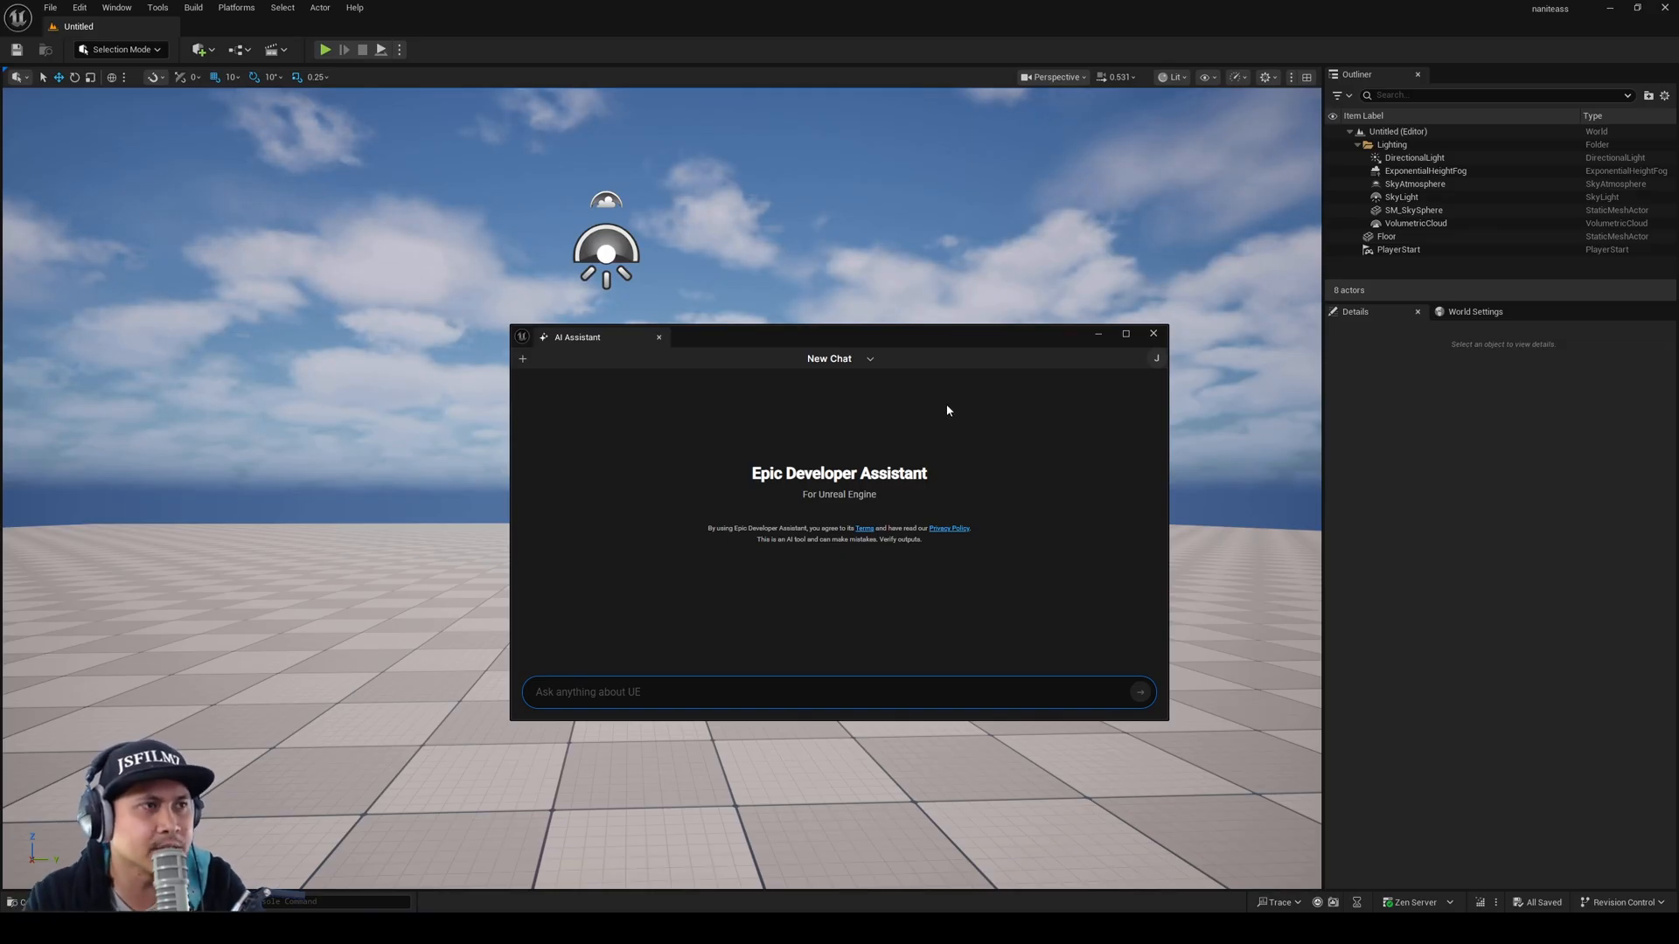